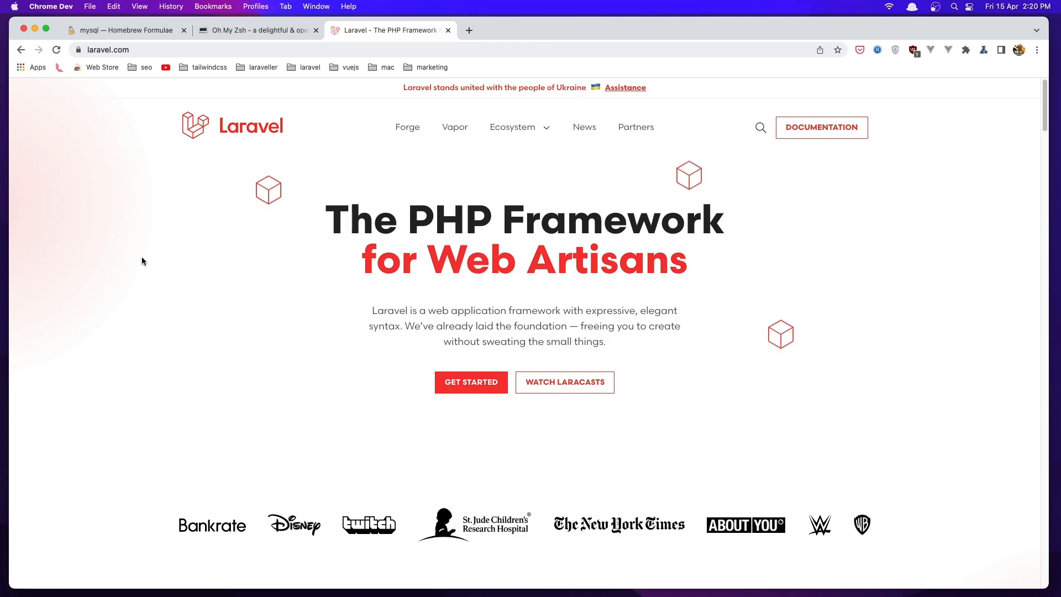
{"action": "mouse_move", "coordinate": [136, 229]}
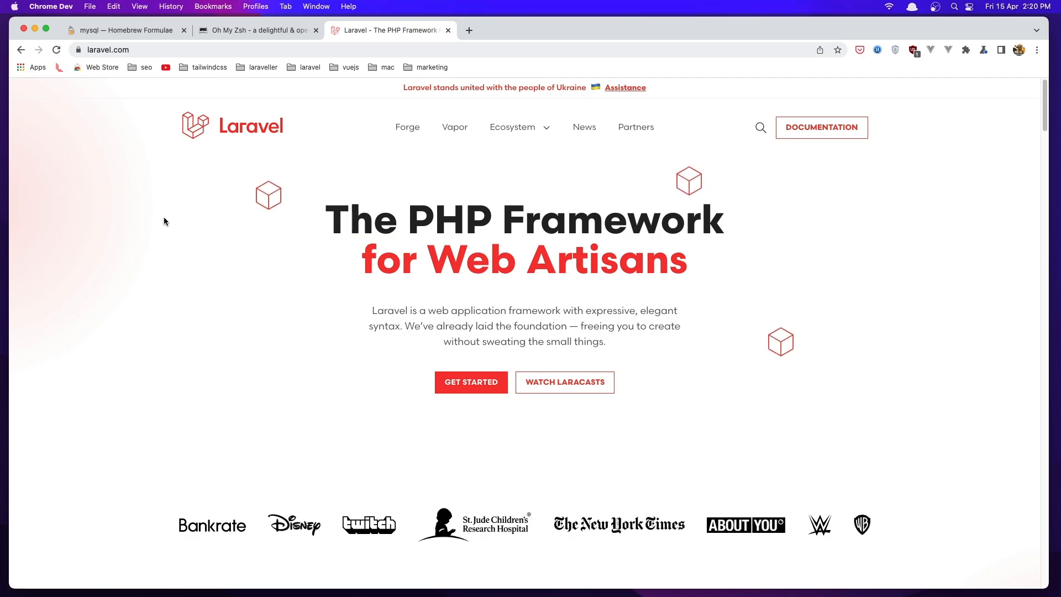
{"action": "mouse_move", "coordinate": [162, 96]}
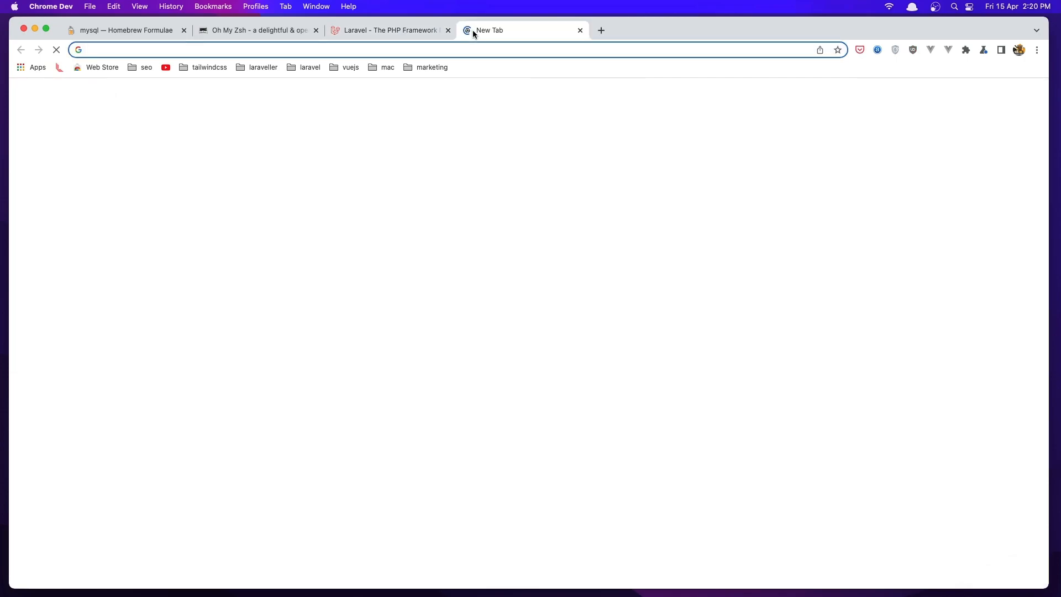
Download the Node.js 16.14.2 LTS macOS installer from nodejs.org, then search for Composer.
{"action": "type", "text": "no"}
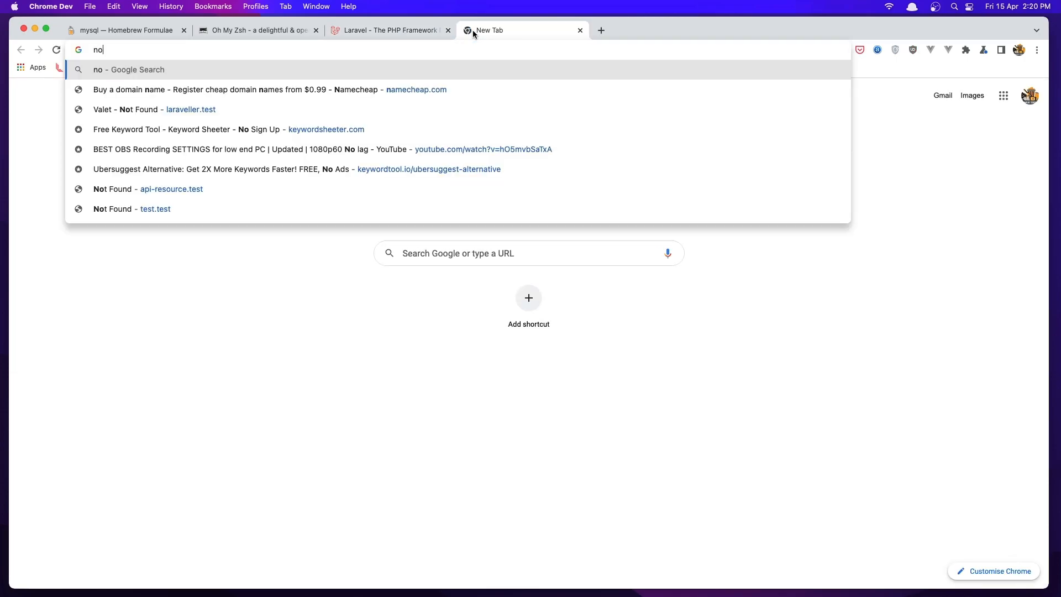
{"action": "type", "text": "nodejs"}
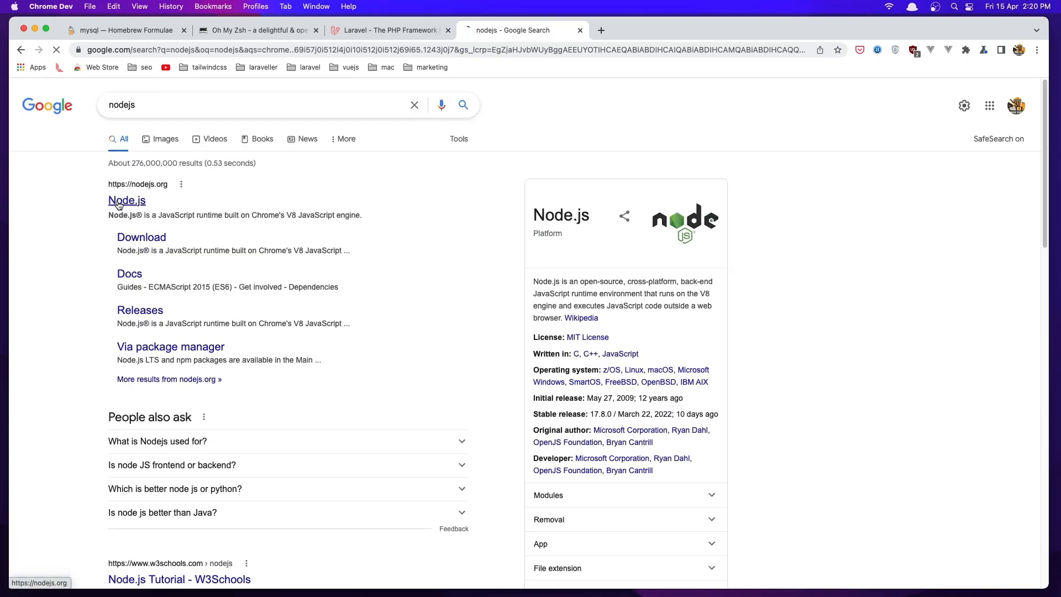
{"action": "left_click", "coordinate": [126, 200]}
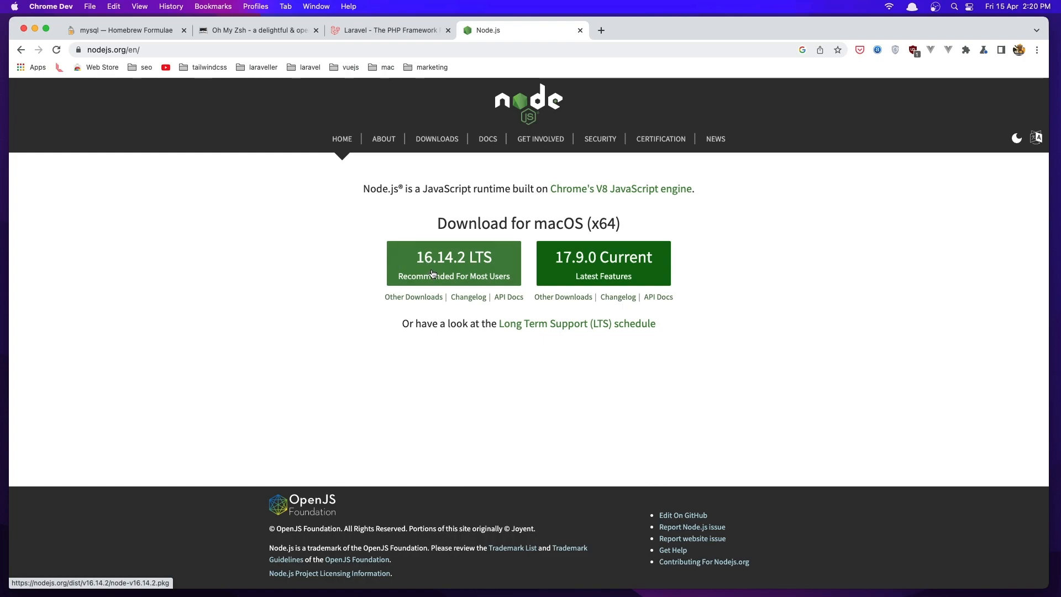
{"action": "left_click", "coordinate": [453, 263]}
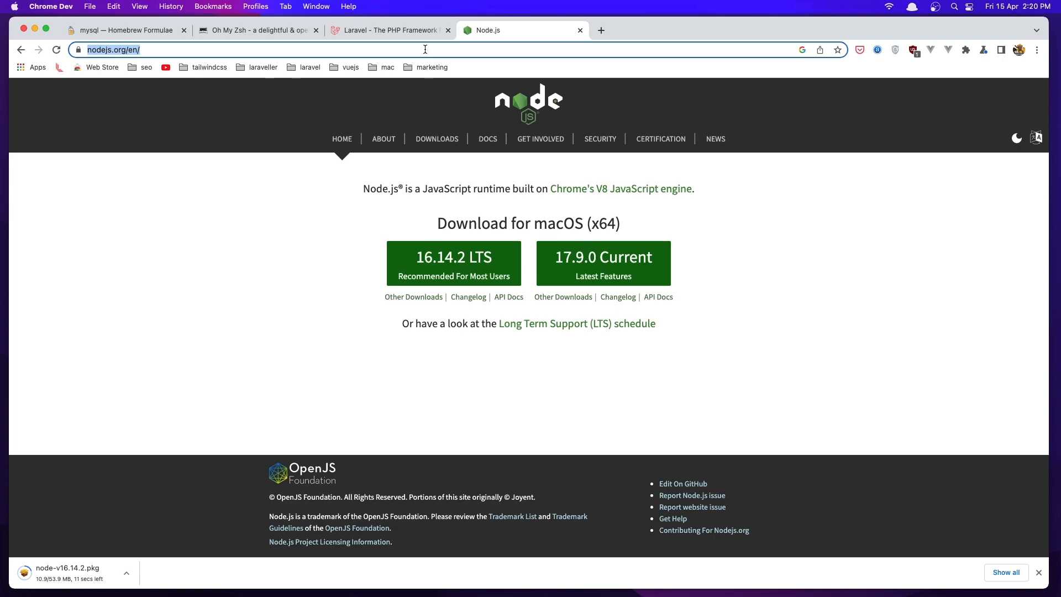
{"action": "type", "text": "compoe"}
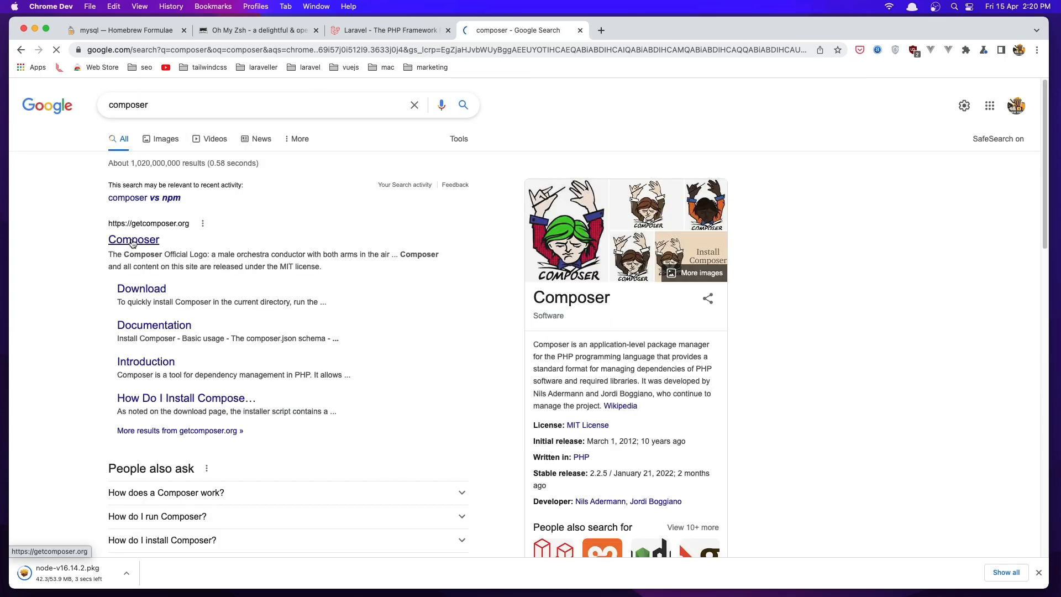
Open getcomposer.org from the top Composer search result.
{"action": "left_click", "coordinate": [133, 240]}
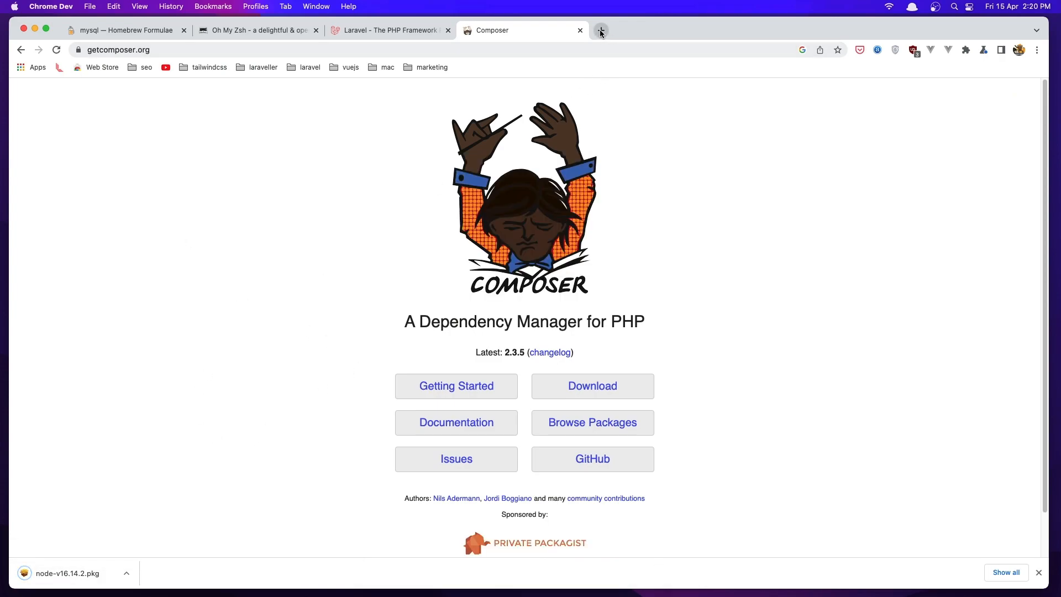
In a new tab, search 'vs code download' and open the Visual Studio Code download page.
{"action": "left_click", "coordinate": [599, 30]}
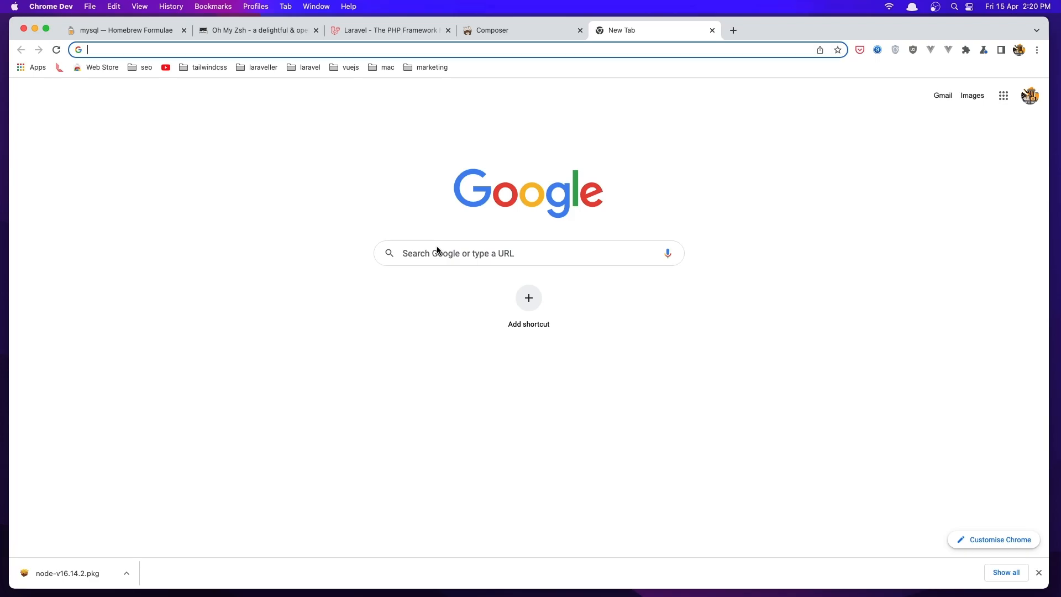
{"action": "type", "text": "vs code download"}
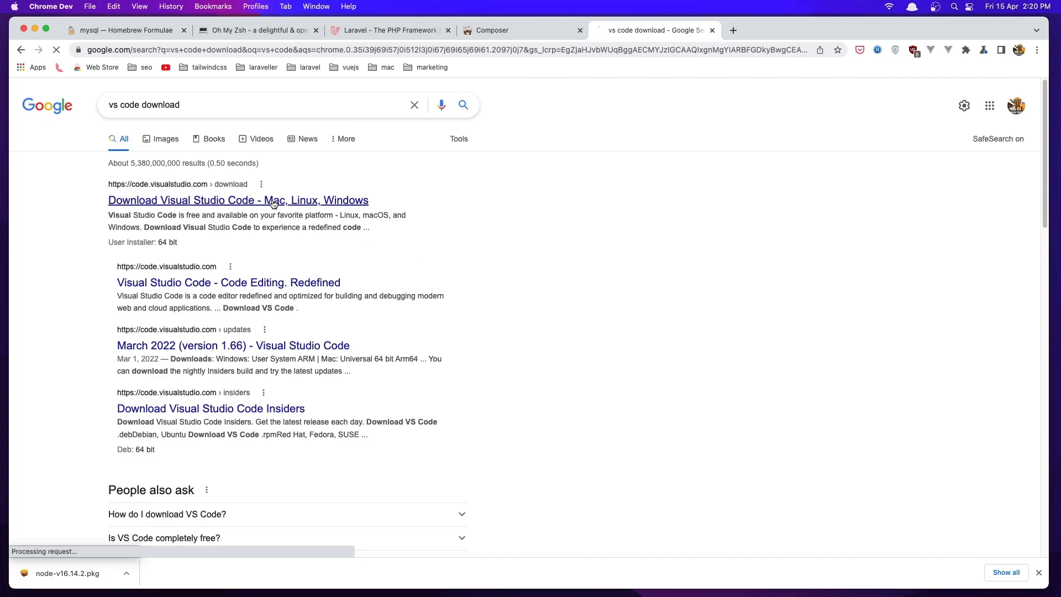
{"action": "left_click", "coordinate": [238, 200]}
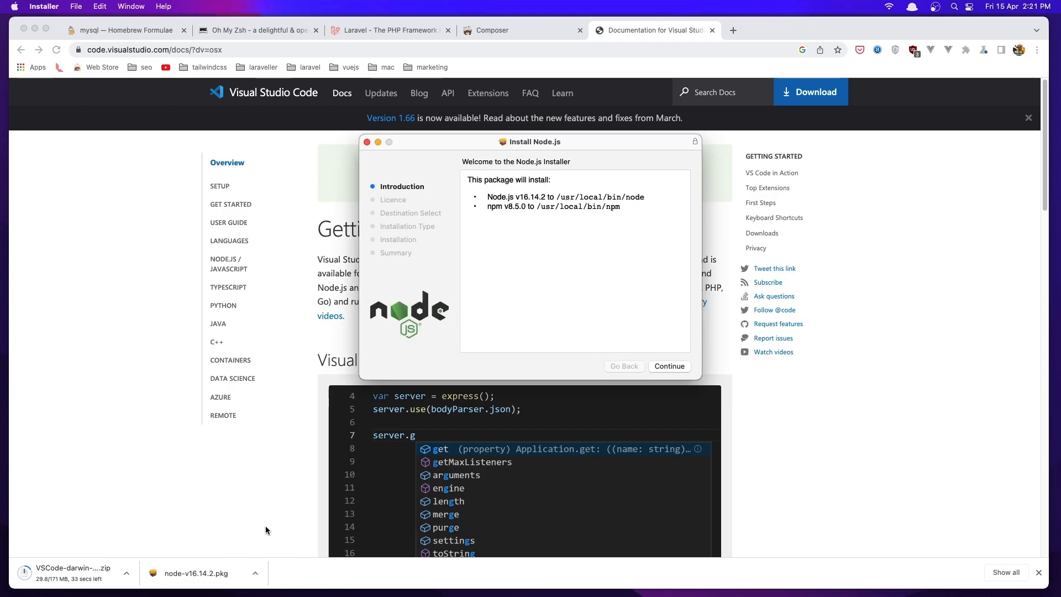
Accept the Node.js licence, start the standard install on the SSD, and authorise it.
{"action": "left_click", "coordinate": [668, 366]}
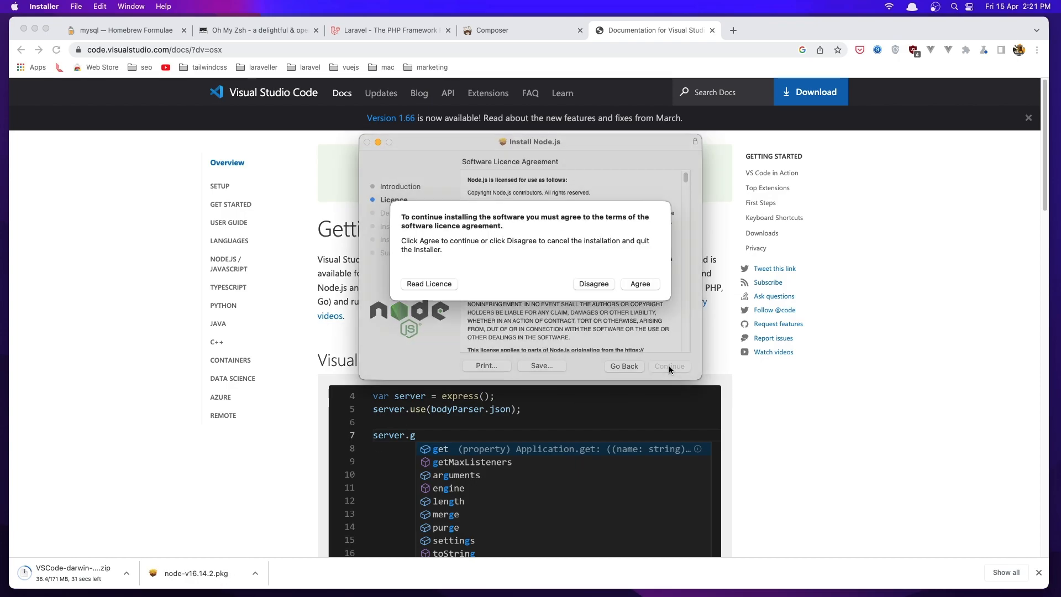
{"action": "left_click", "coordinate": [639, 284]}
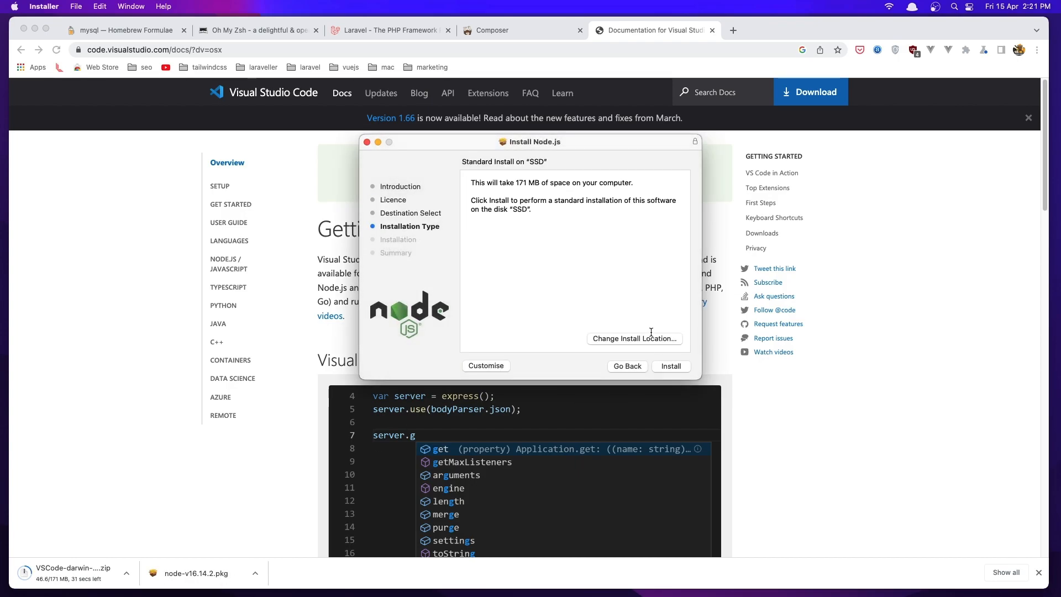
{"action": "left_click", "coordinate": [670, 365]}
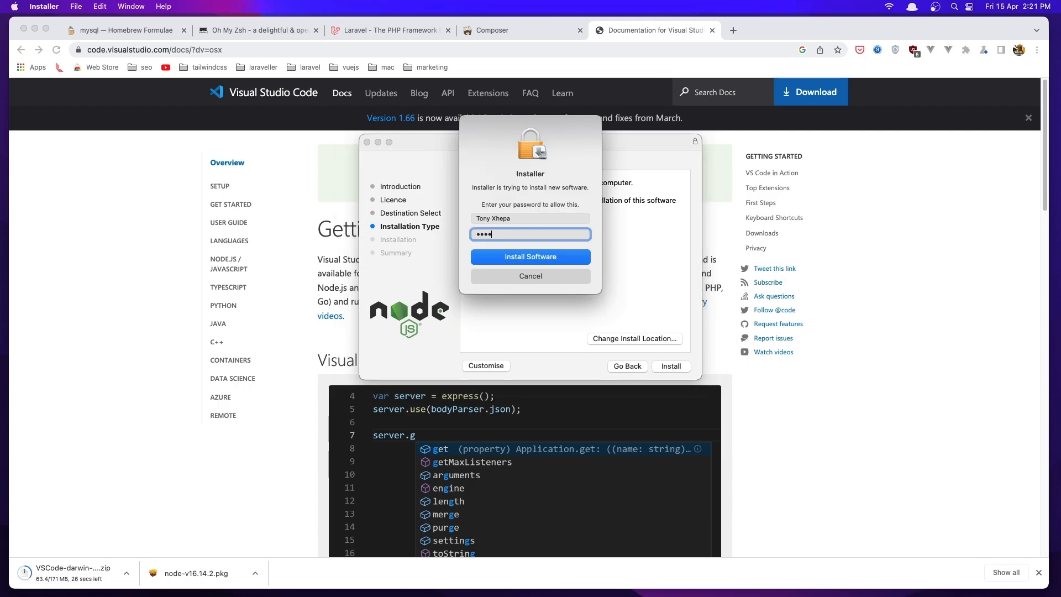
{"action": "left_click", "coordinate": [531, 256]}
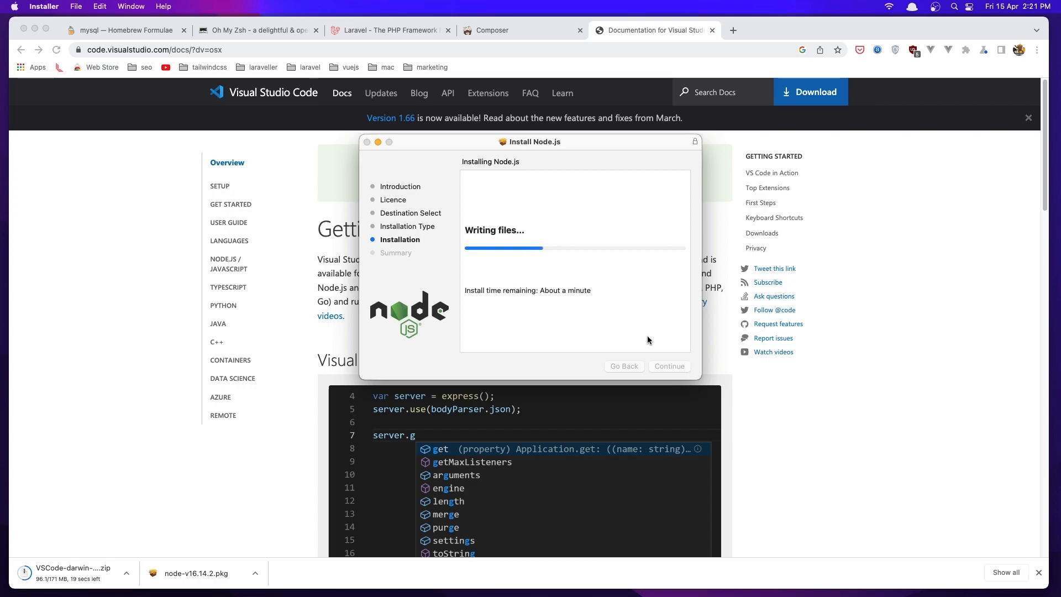
{"action": "mouse_move", "coordinate": [658, 358]}
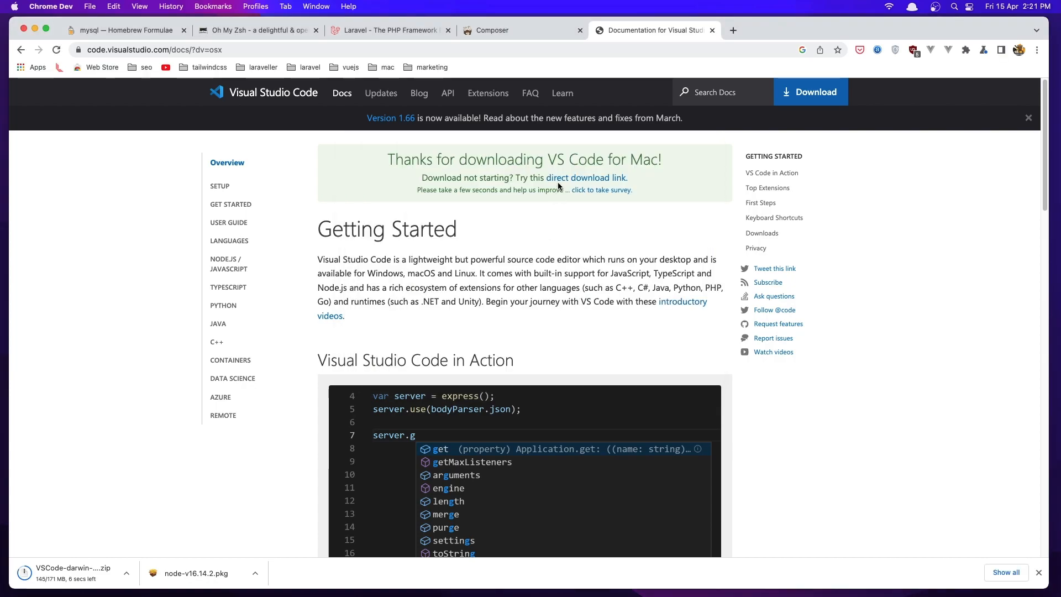
Return to the Composer tab and open getcomposer.org's Download page.
{"action": "left_click", "coordinate": [521, 30]}
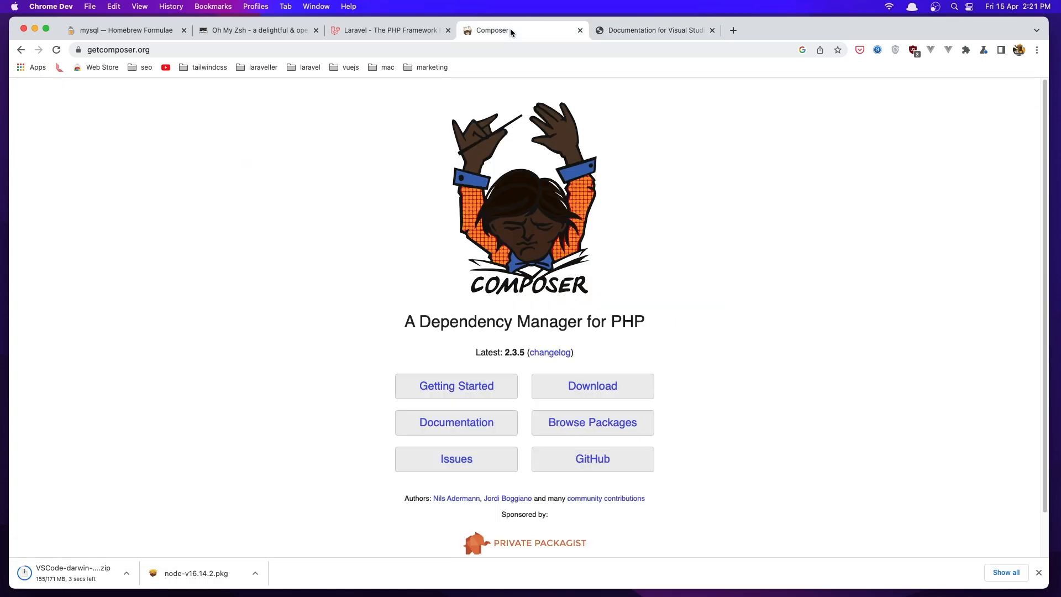
{"action": "mouse_move", "coordinate": [591, 386]}
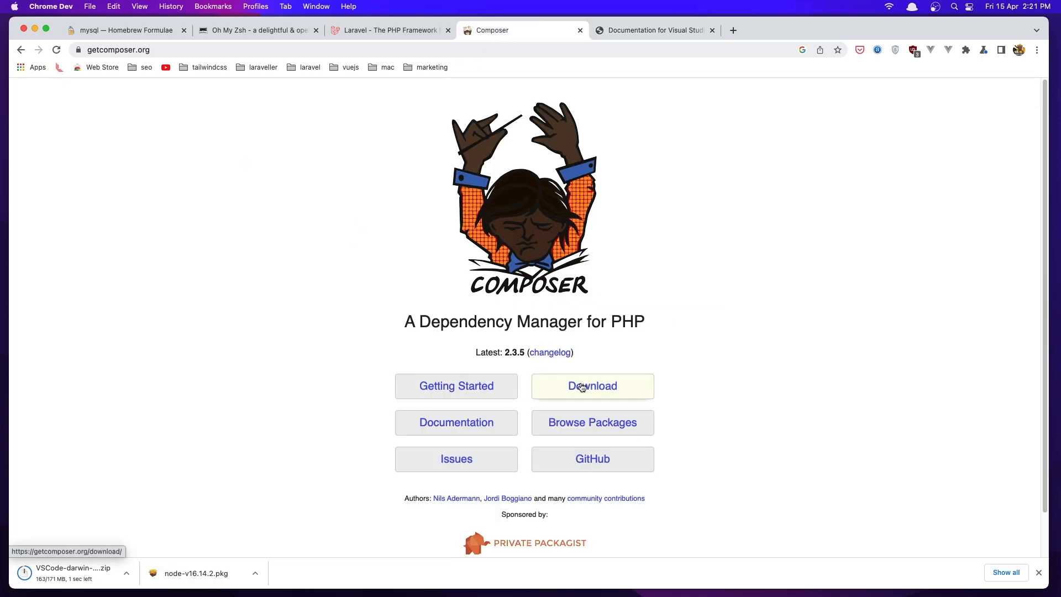
{"action": "left_click", "coordinate": [591, 386]}
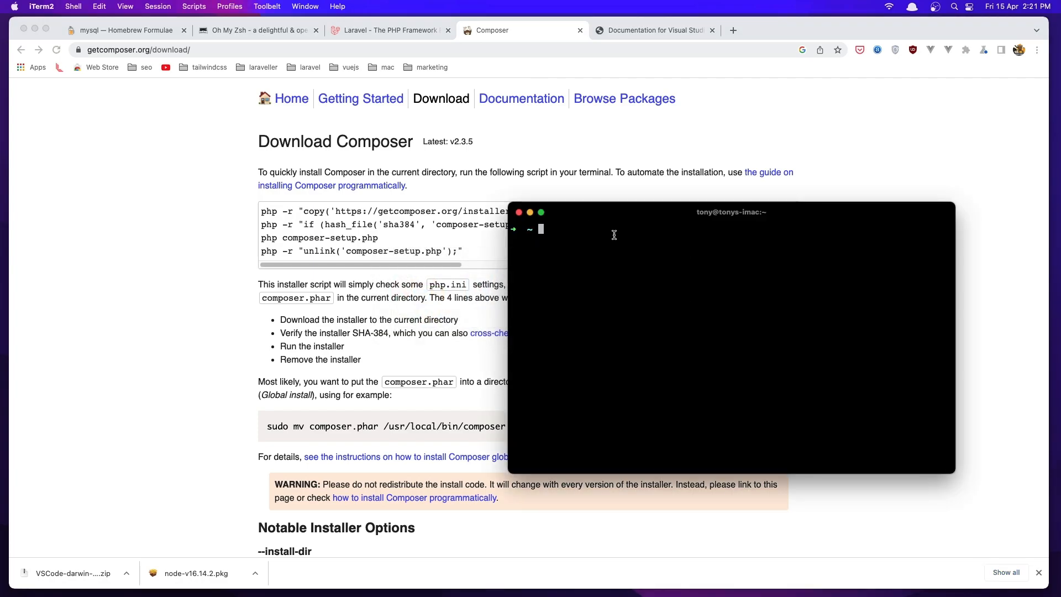
Run php -v in iTerm2, confirming PHP 8.1.4 is installed.
{"action": "type", "text": "php"}
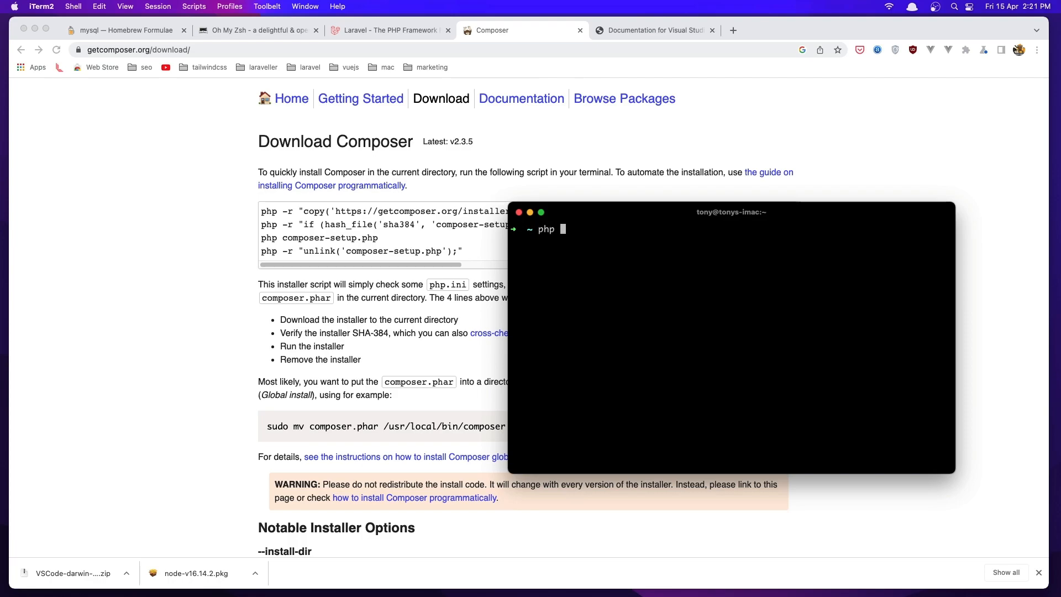
{"action": "type", "text": "-v"}
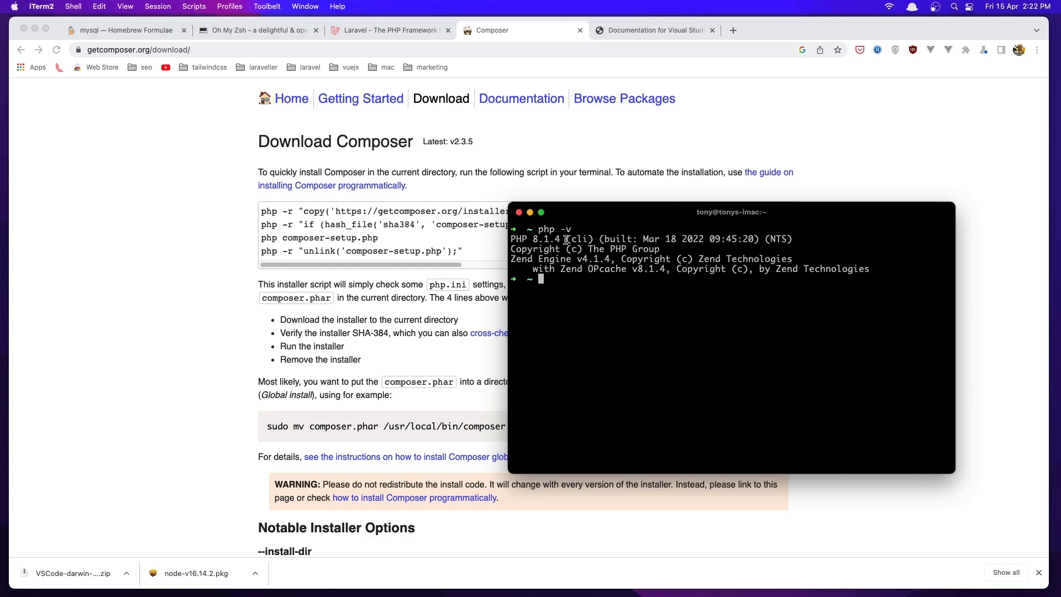
{"action": "double_click", "coordinate": [546, 239]}
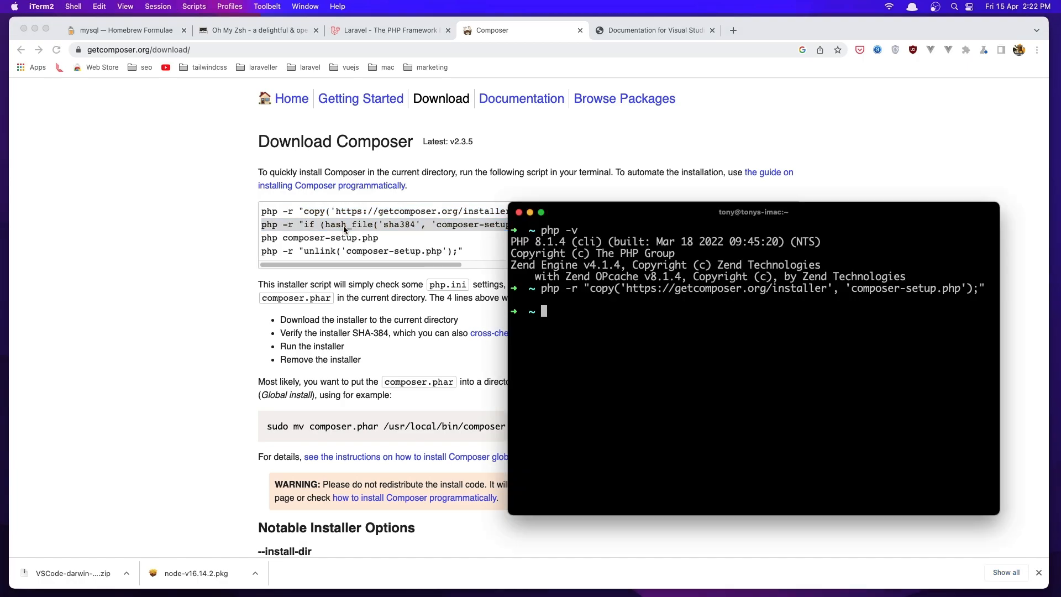
Run the Composer installer commands, producing composer.phar for Composer 2.3.5 in the home folder.
{"action": "key", "text": "Enter"}
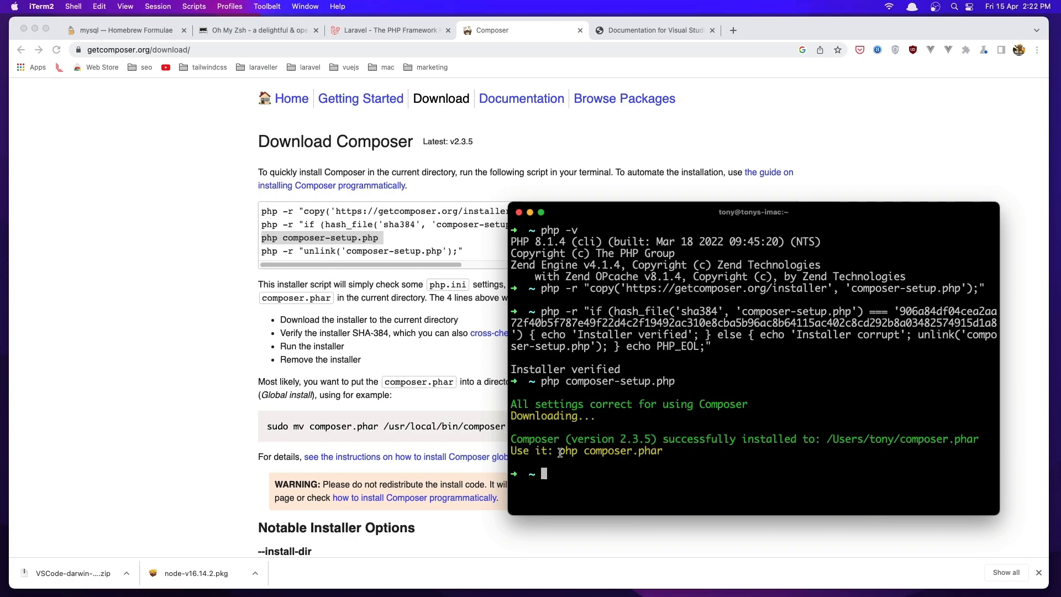
{"action": "mouse_move", "coordinate": [579, 453]}
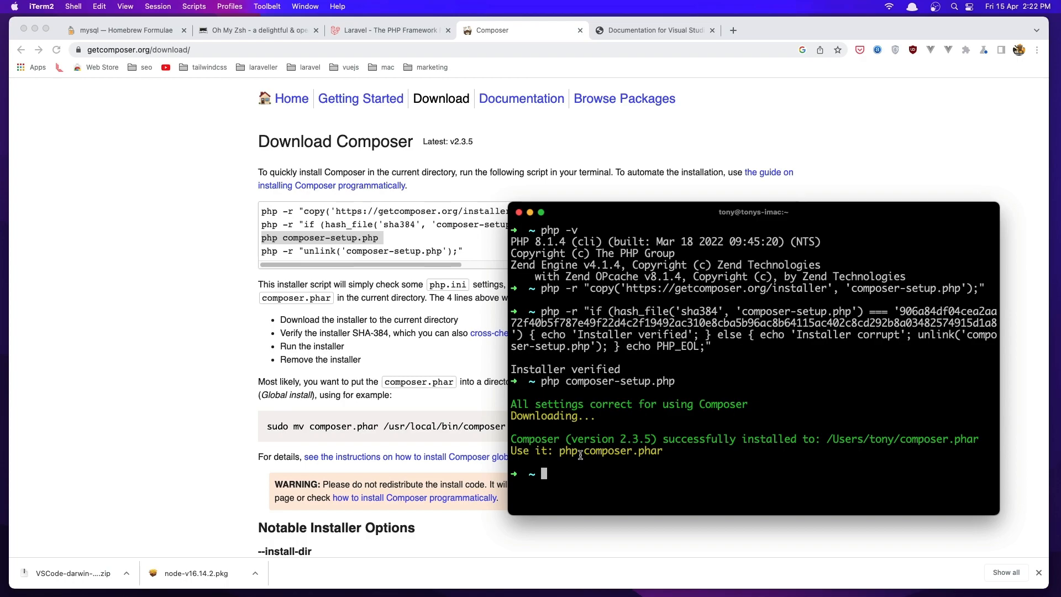
{"action": "mouse_move", "coordinate": [670, 451]}
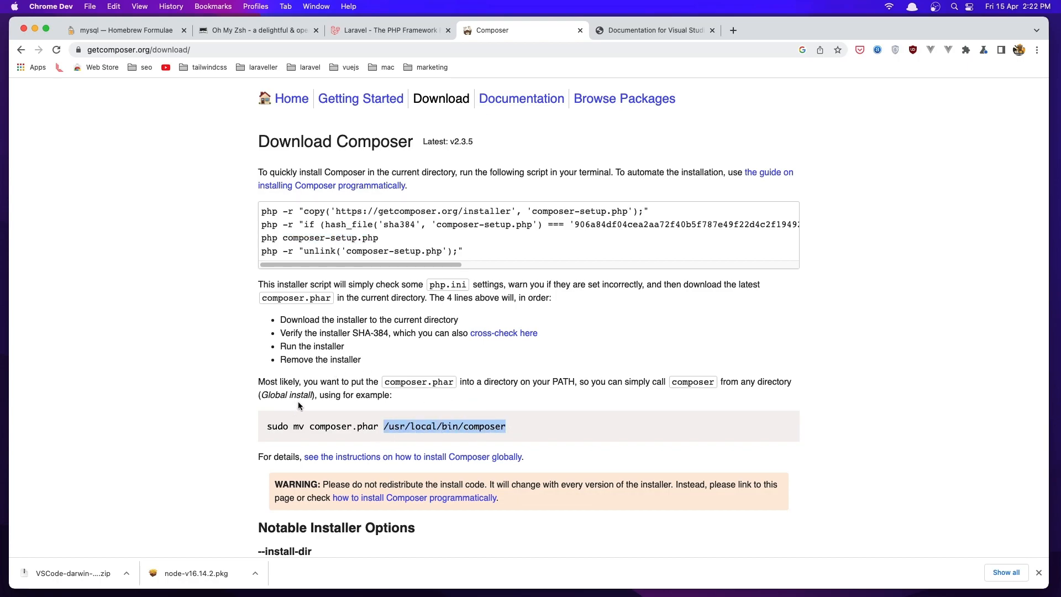
Select the 'mv composer.phar /usr/local/bin/composer' command on the download page.
{"action": "left_click", "coordinate": [406, 426]}
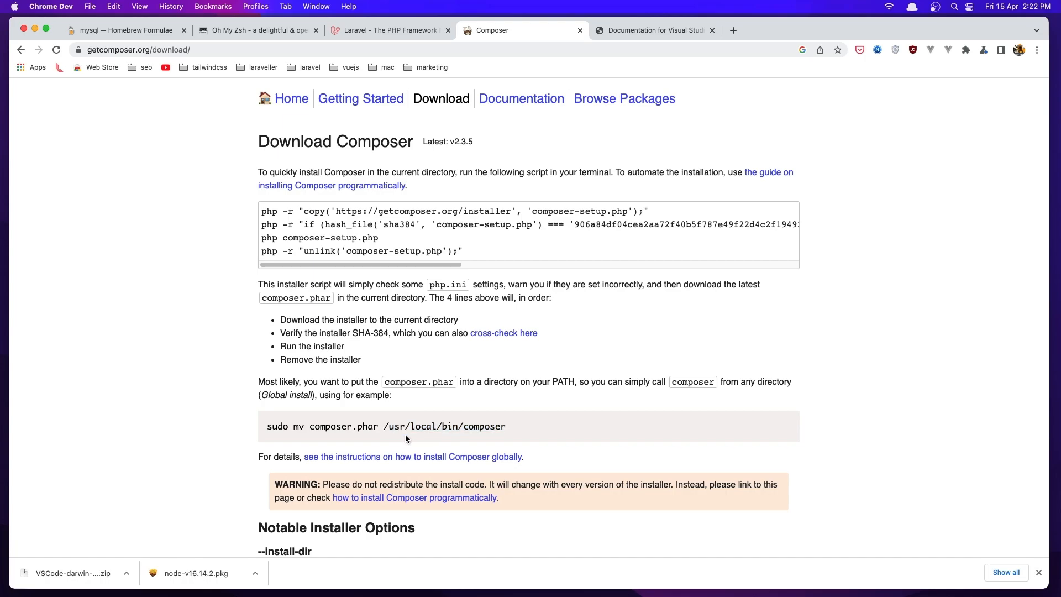
{"action": "mouse_move", "coordinate": [294, 427]}
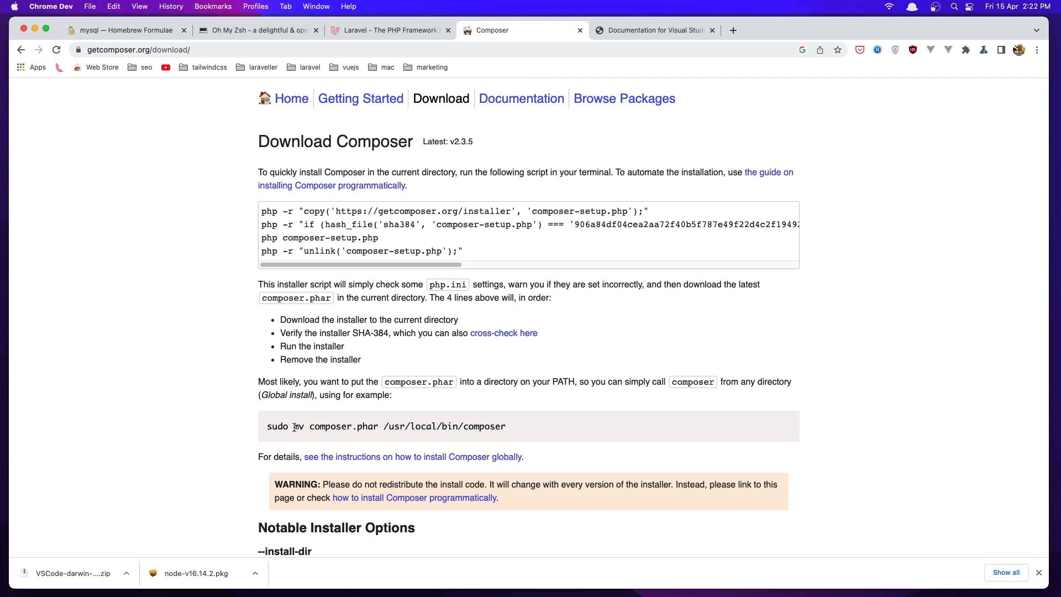
{"action": "left_click_drag", "start_coordinate": [292, 426], "coordinate": [506, 426]}
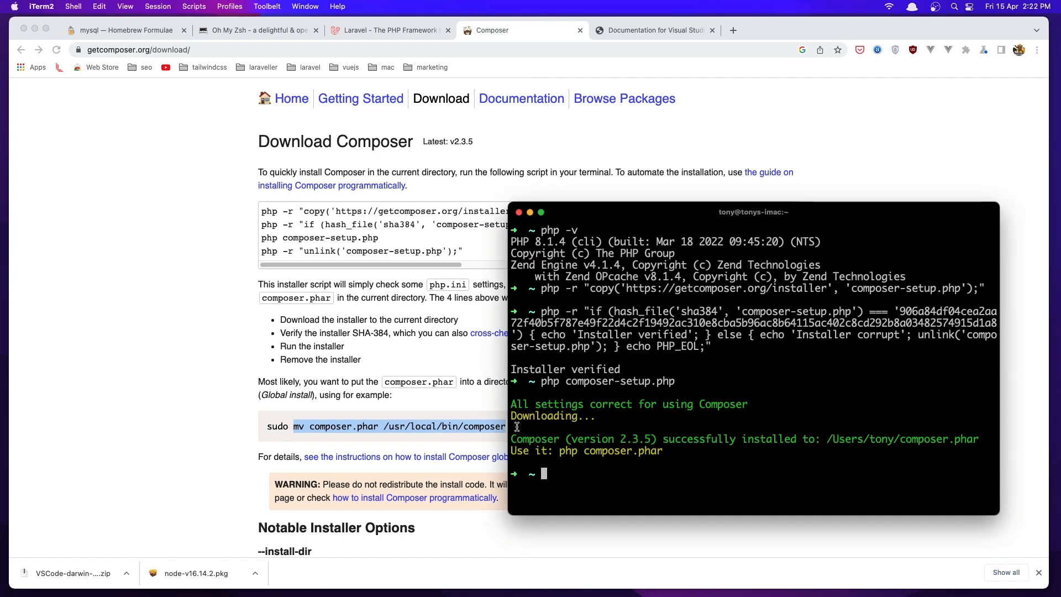
Run mv /Users/tony/composer.phar /usr/local/bin/composer in iTerm2.
{"action": "type", "text": "mv composer.phar /usr/local/bin/composer"}
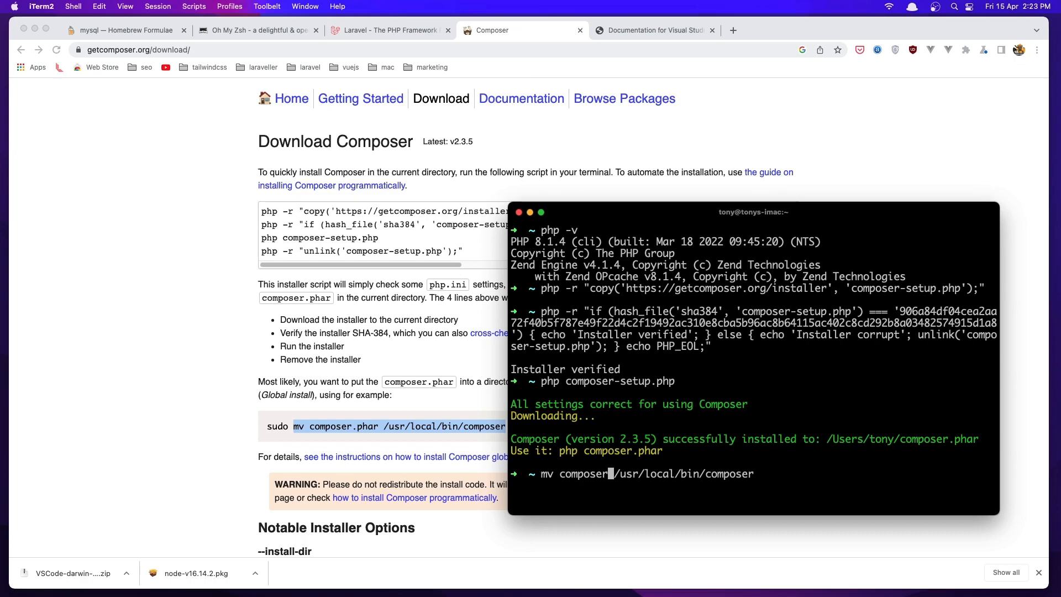
{"action": "key", "text": "backspace"}
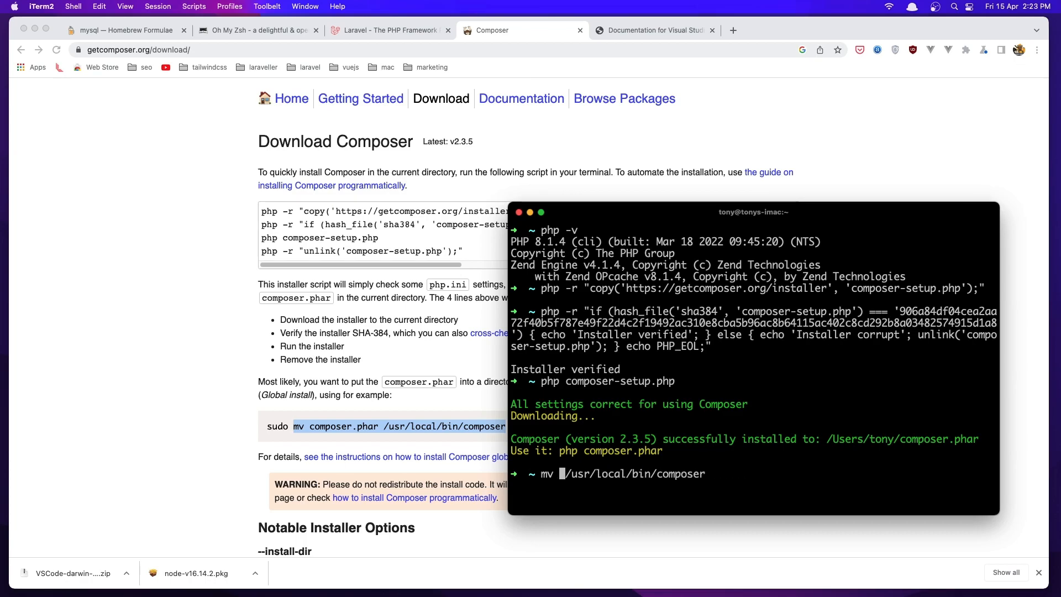
{"action": "type", "text": "/Users/tony/composer.phar"}
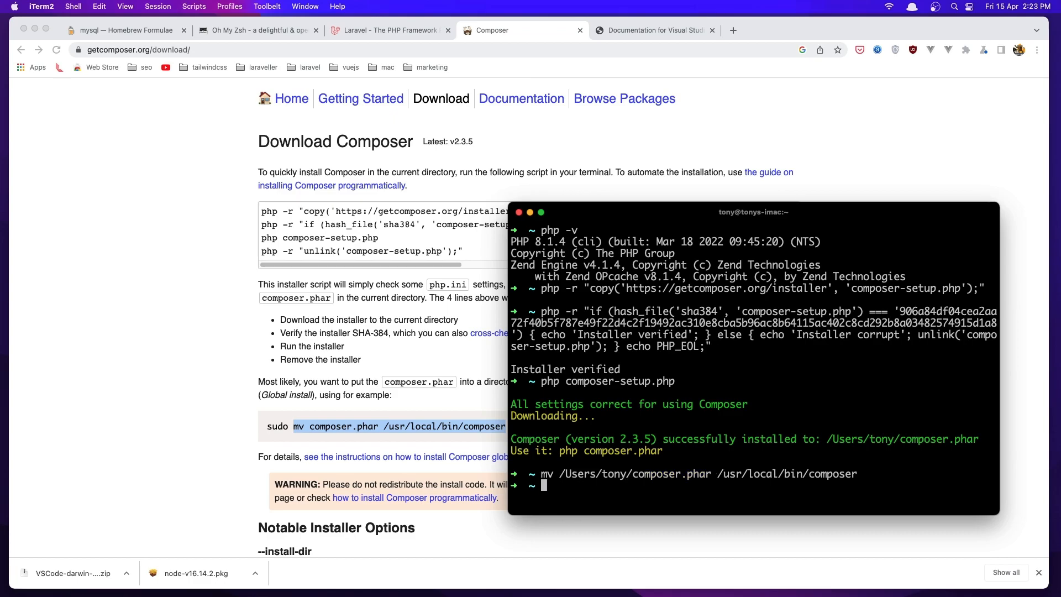
{"action": "type", "text": "comp"}
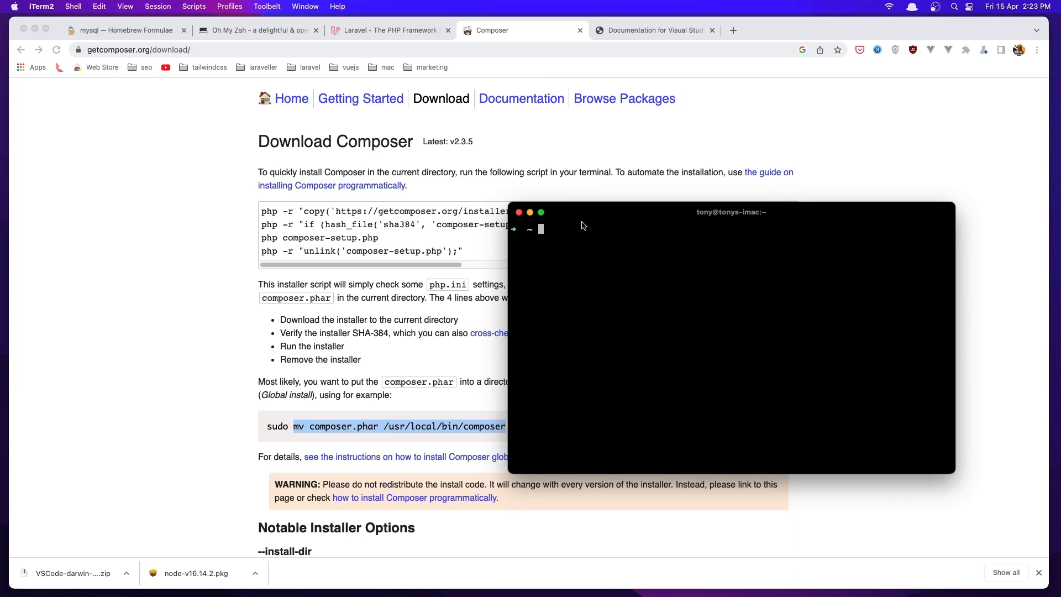
Enter composer at the cleared prompt to test the global install.
{"action": "type", "text": "composer"}
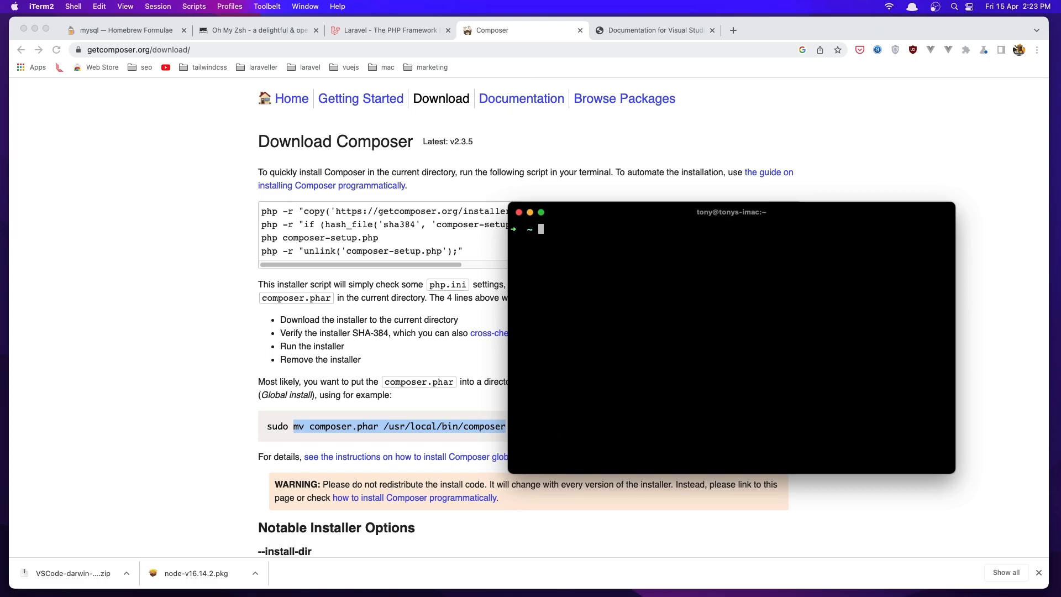
{"action": "mouse_move", "coordinate": [229, 547]}
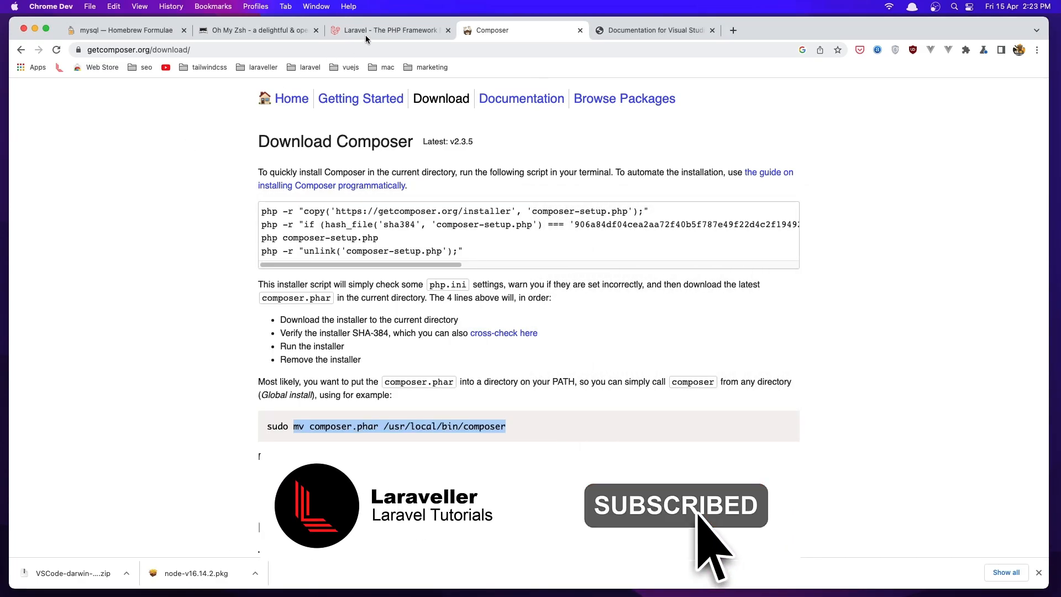
Switch to the Laravel tab and go to the Laravel 9.x Installation documentation.
{"action": "left_click", "coordinate": [388, 30]}
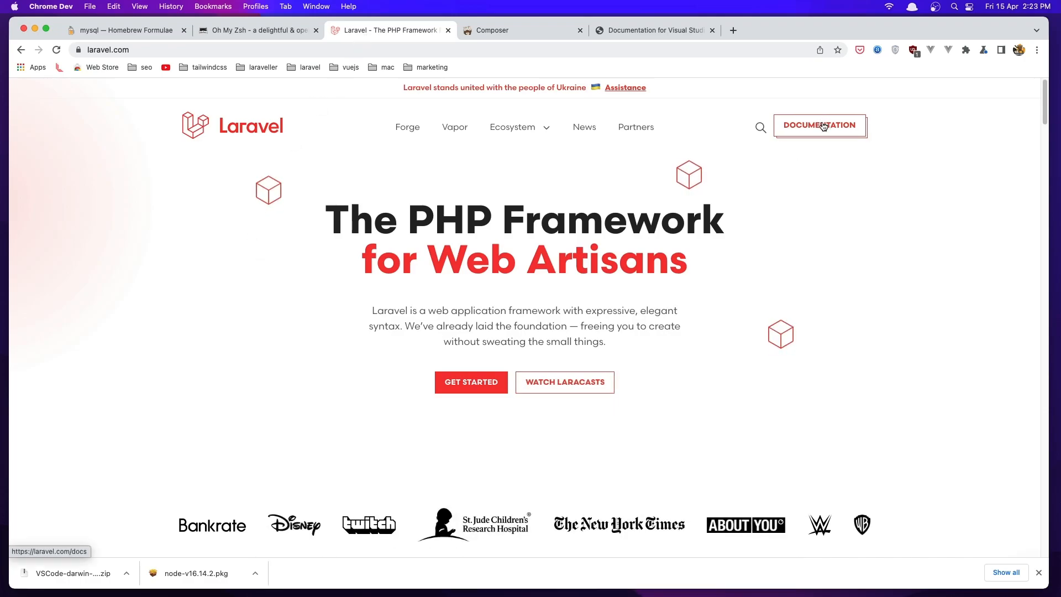
{"action": "left_click", "coordinate": [820, 125]}
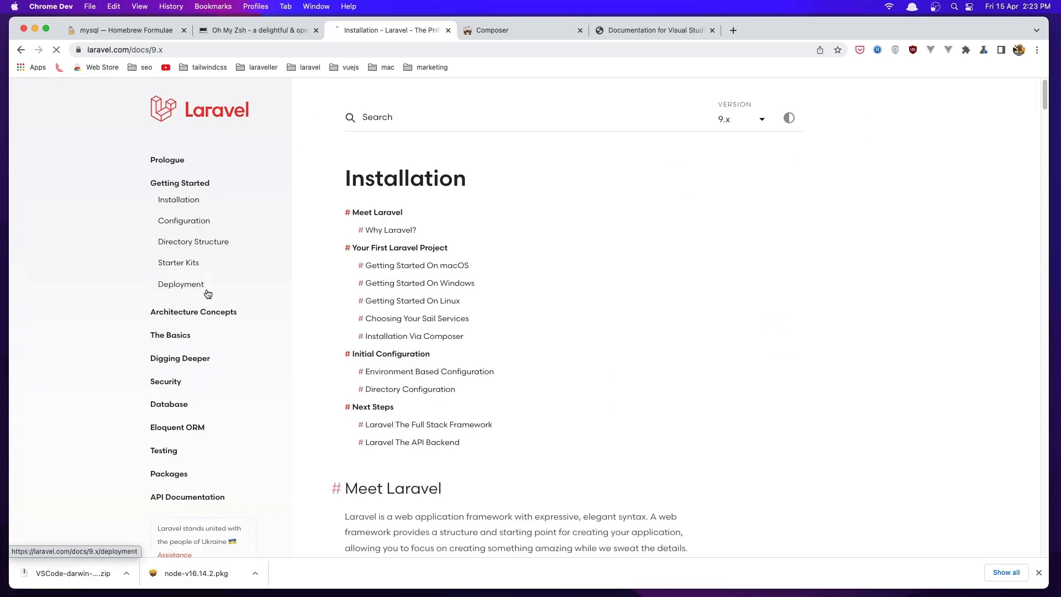